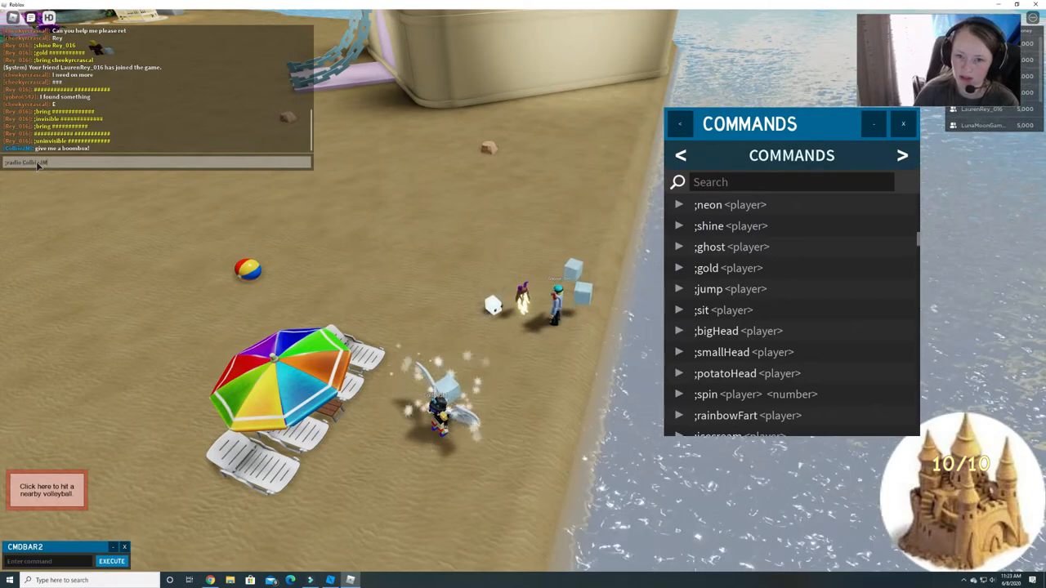
# Send the radio command, run ;shine on player C, then type boombox and aw.
pyautogui.press('enter')
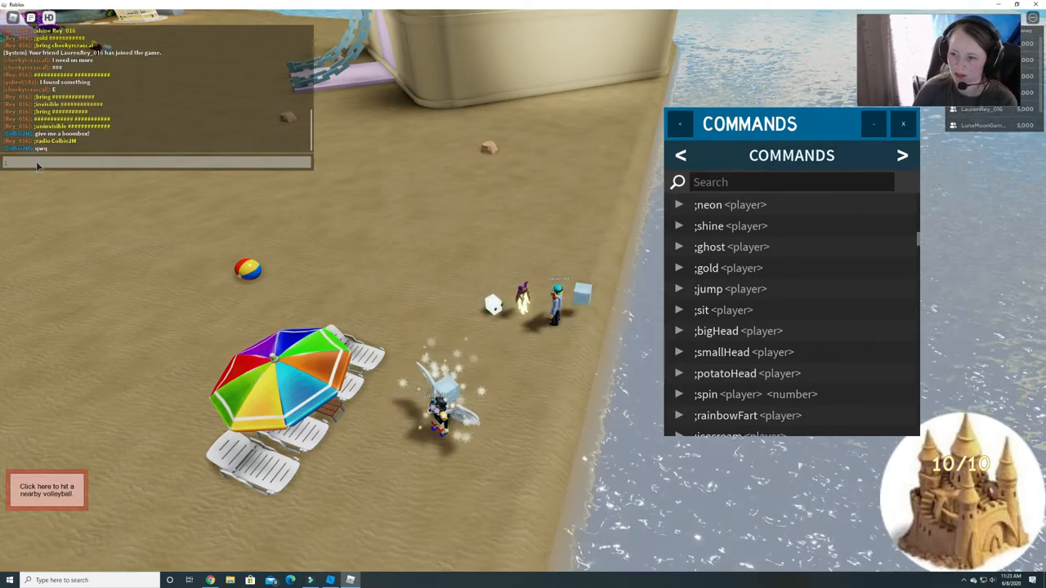
pyautogui.write(';shine C')
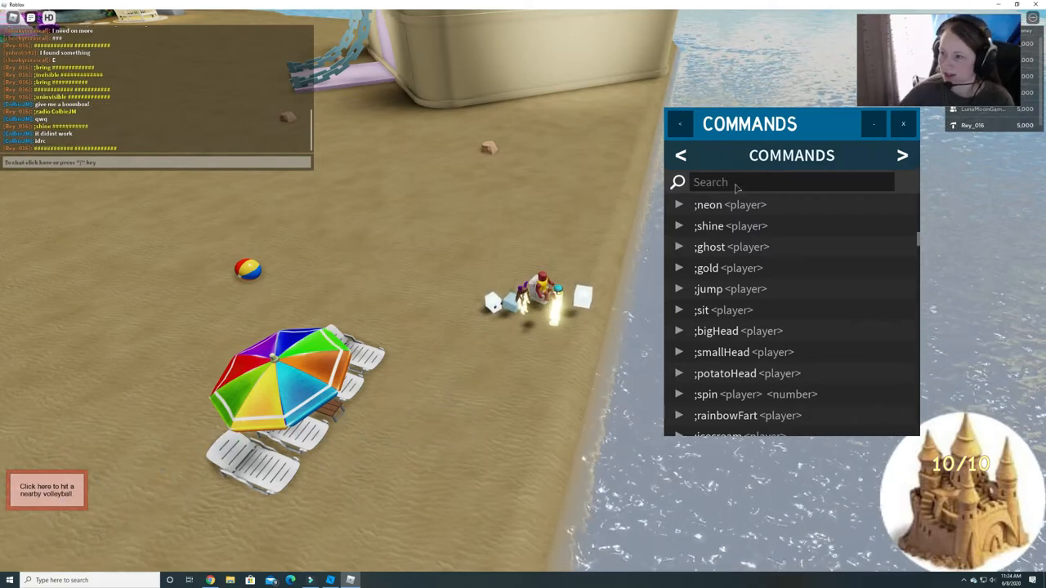
pyautogui.write('boombox')
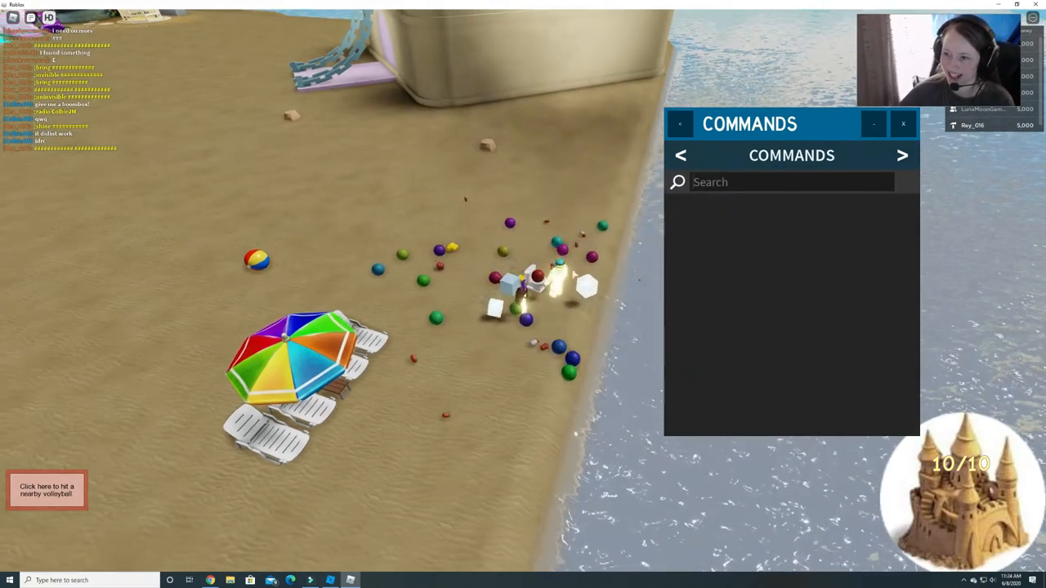
pyautogui.write('aw')
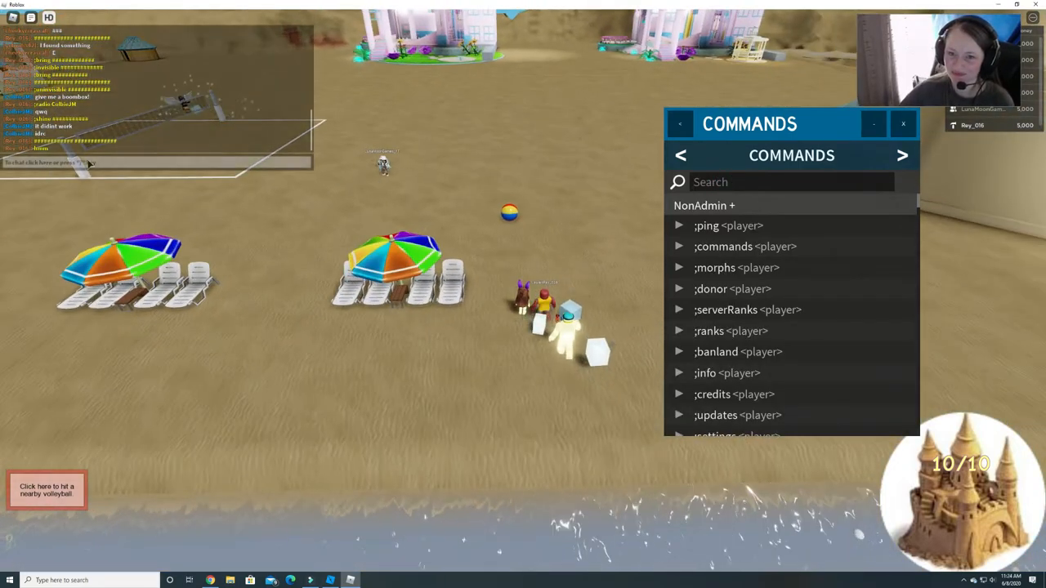
pyautogui.write('radio')
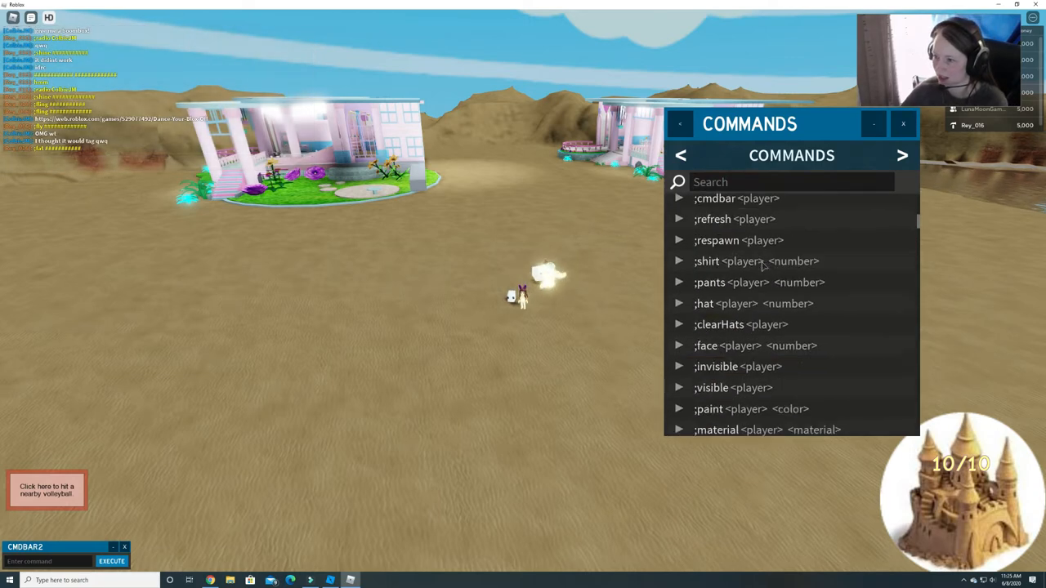
# Scroll the COMMANDS panel down to the Admin section showing ;disco, ending at HeadAdmin.
pyautogui.scroll(-3)
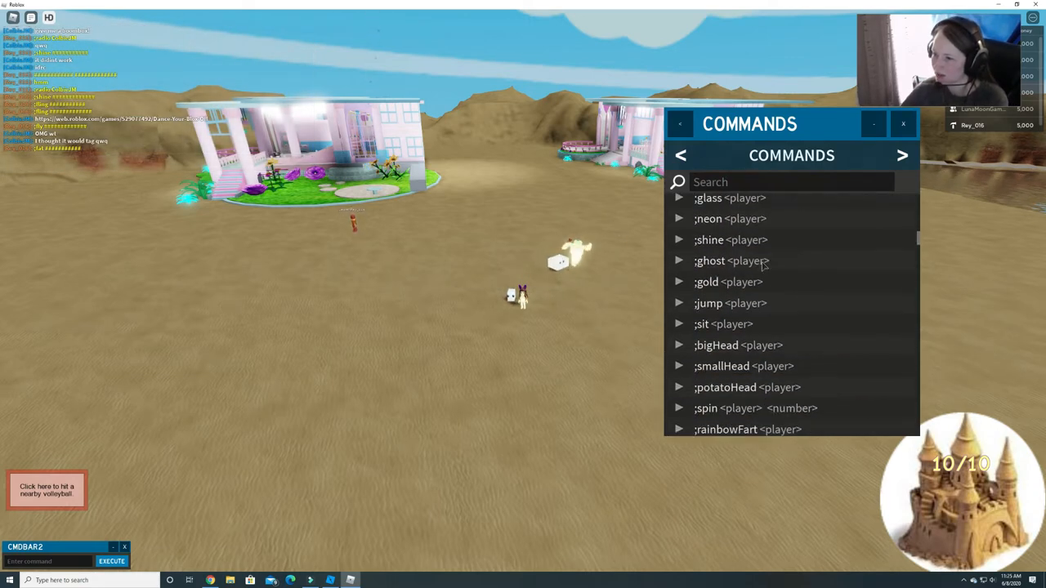
pyautogui.scroll(-3)
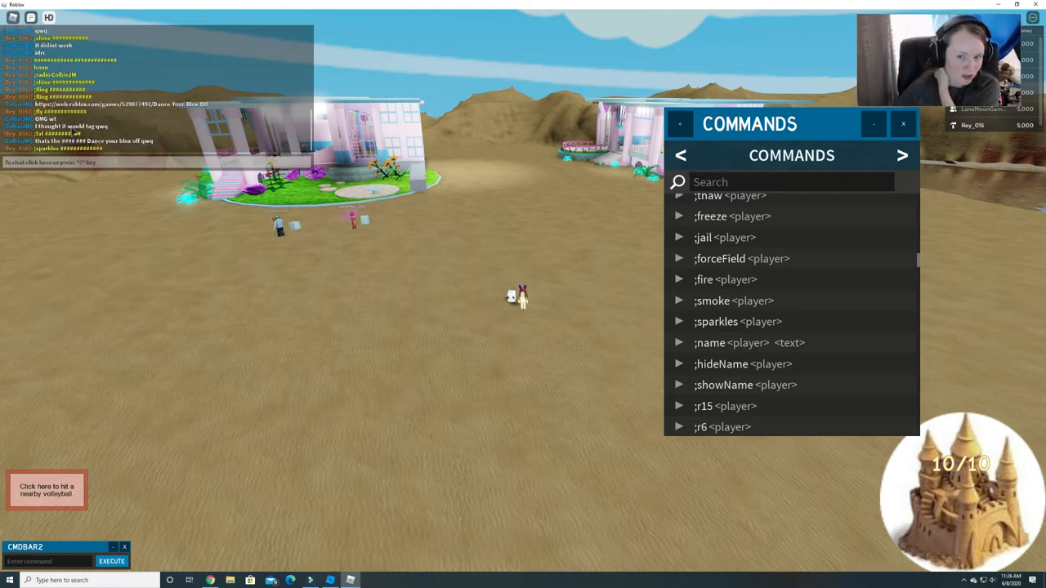
pyautogui.moveTo(419, 336)
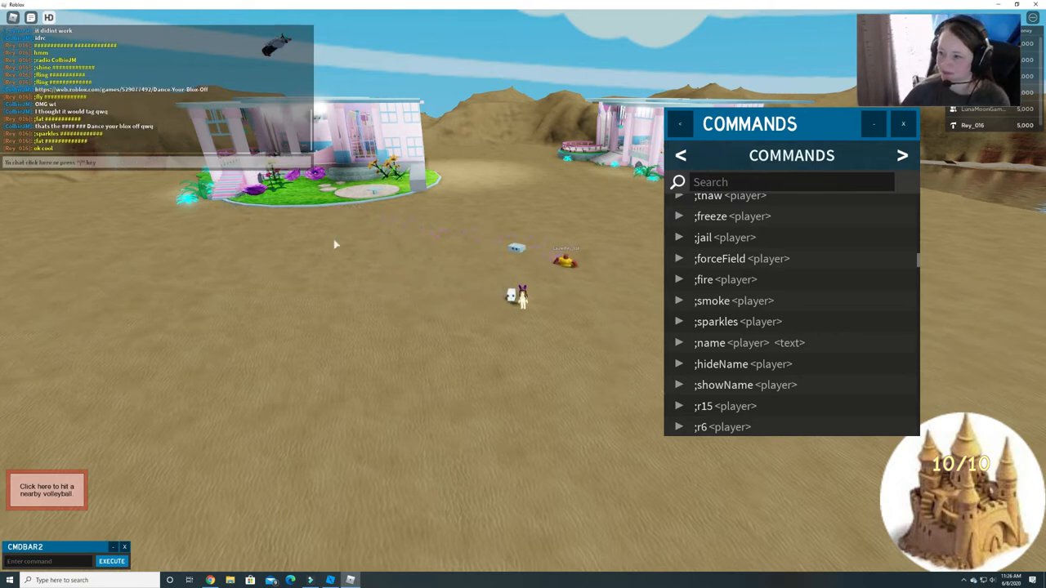
pyautogui.scroll(-3)
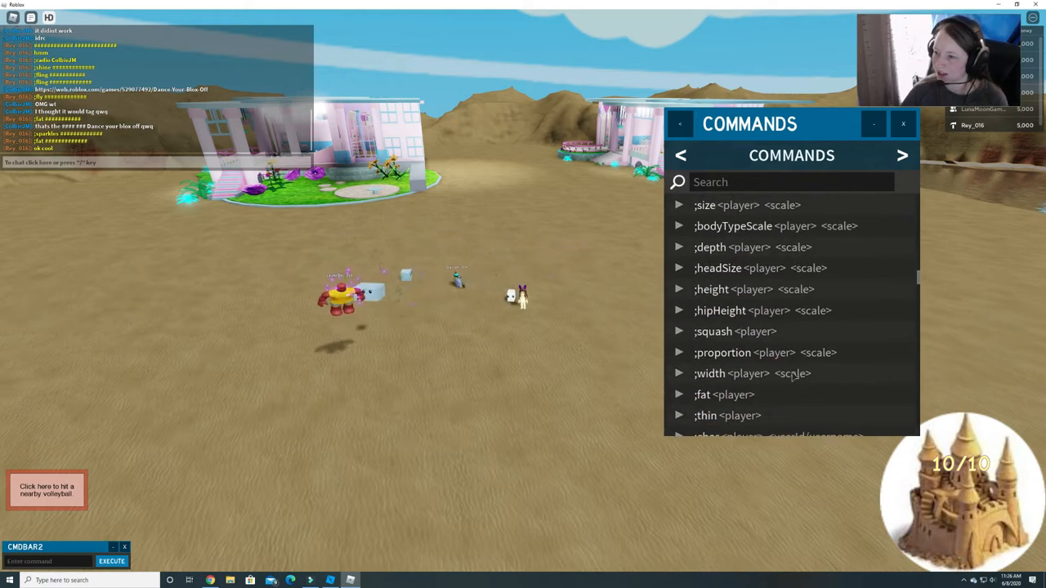
pyautogui.scroll(-3)
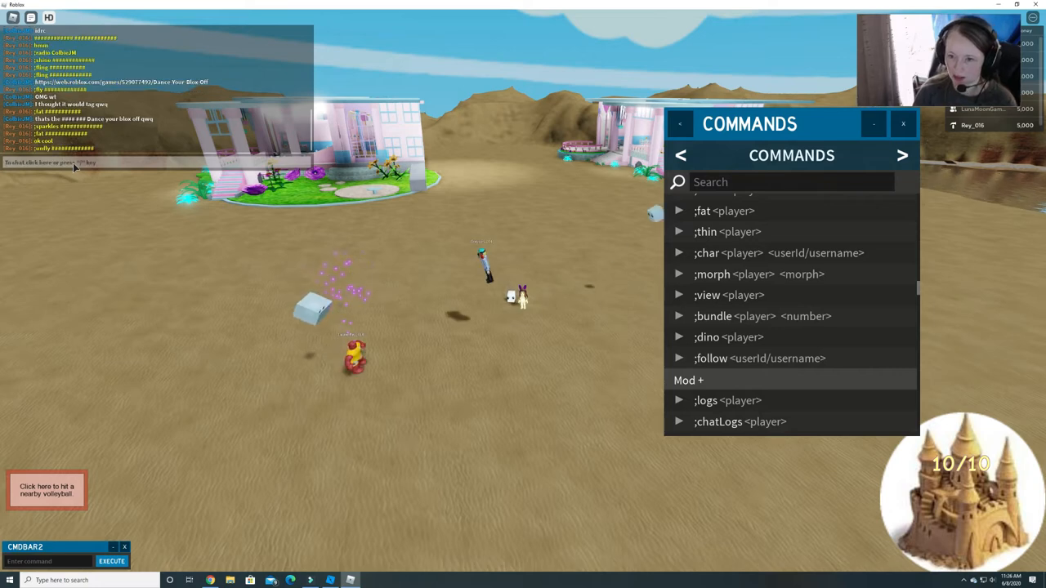
pyautogui.scroll(-3)
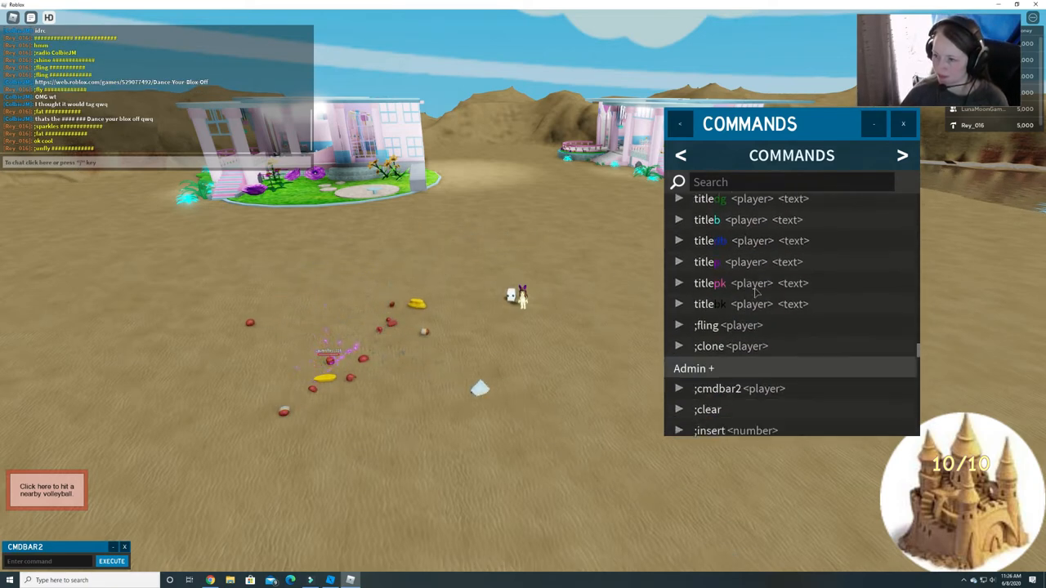
pyautogui.scroll(-3)
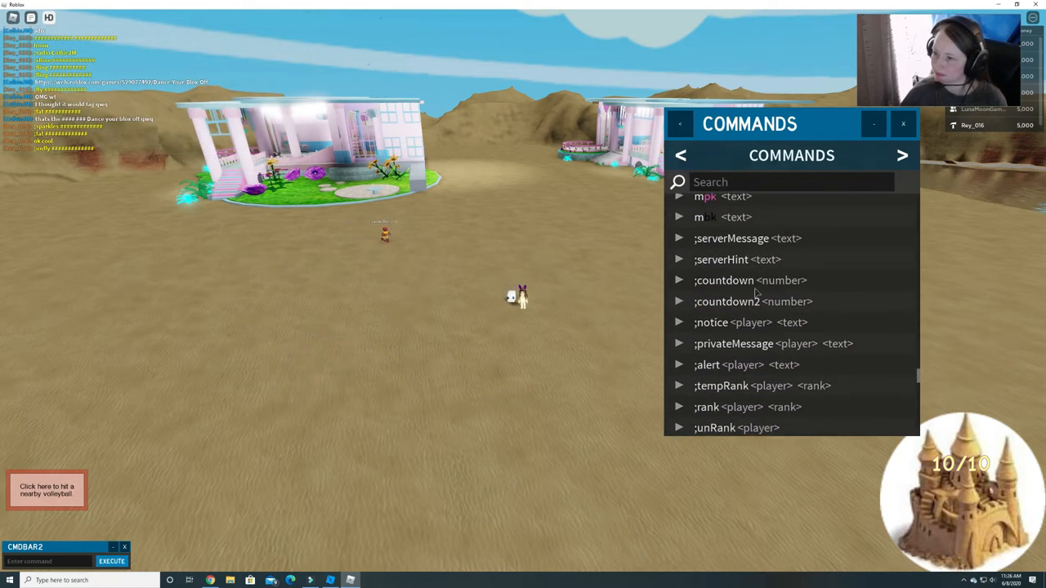
pyautogui.scroll(-3)
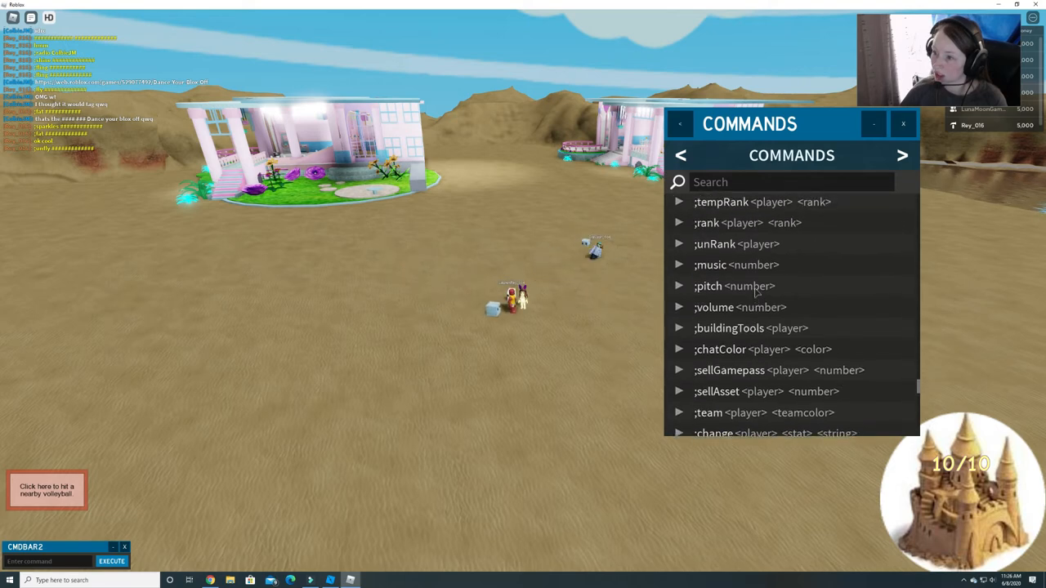
pyautogui.scroll(-3)
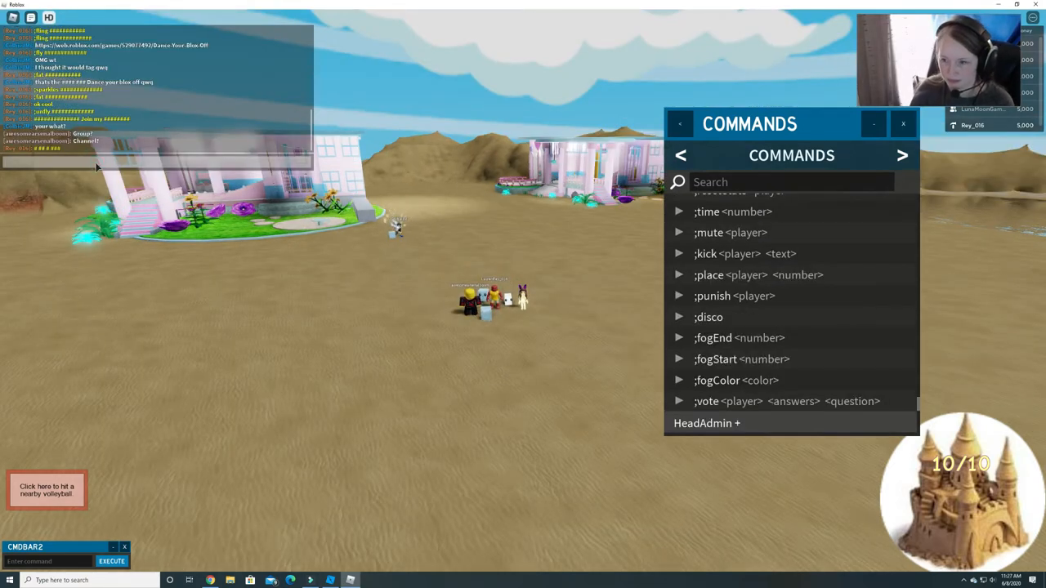
pyautogui.write(';rain')
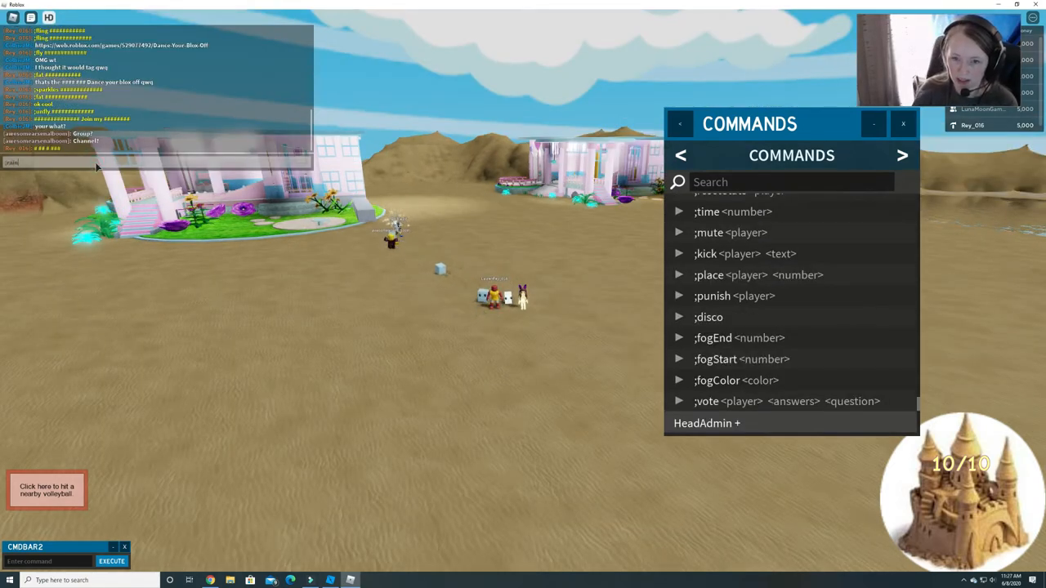
pyautogui.write('rainbowFart')
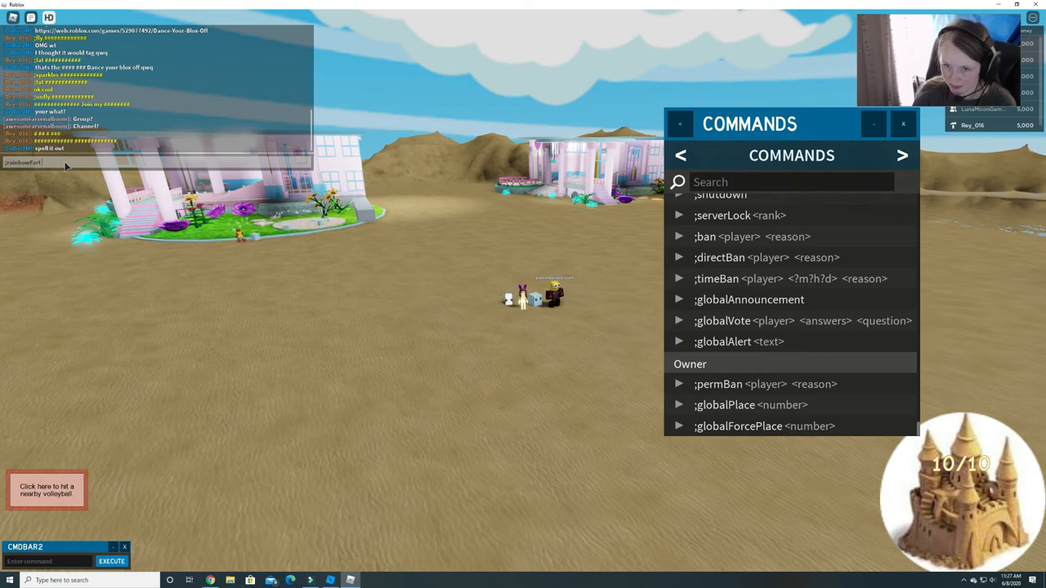
pyautogui.write('Laurent~y')
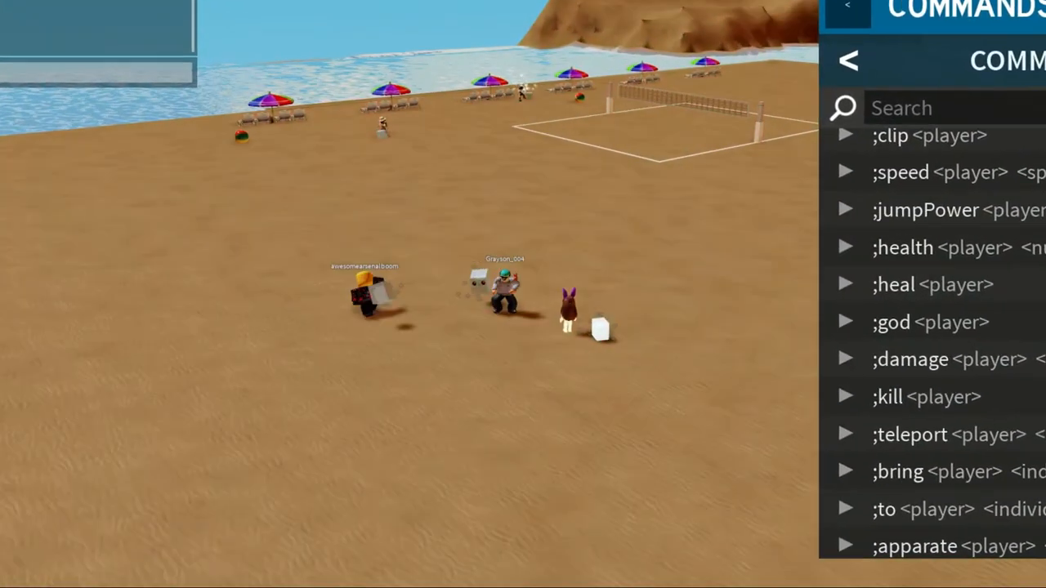
pyautogui.click(849, 61)
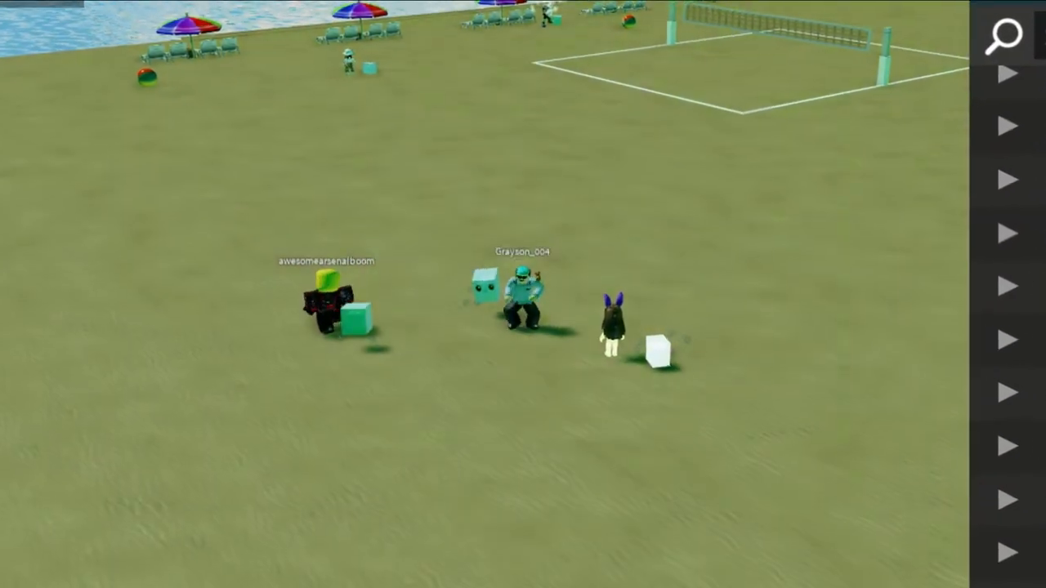